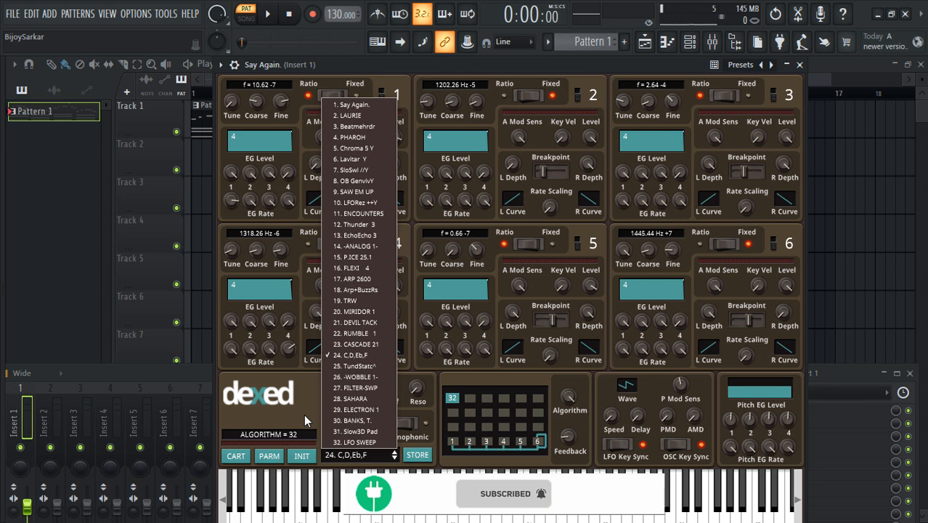
mouse_move(358, 257)
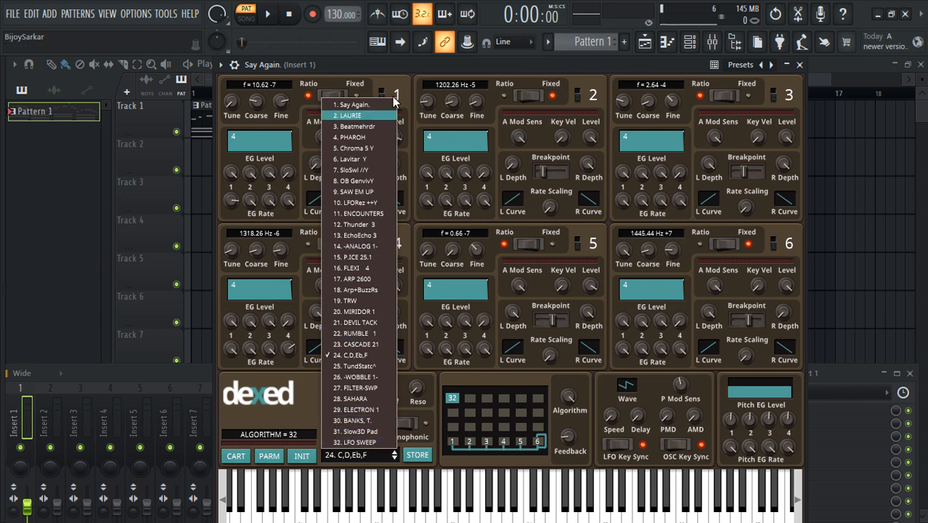
- Audition DEVIL TACK and ENCOUNTERS during playback, load 10. LFORez ++Y, then stop the pattern
click(267, 15)
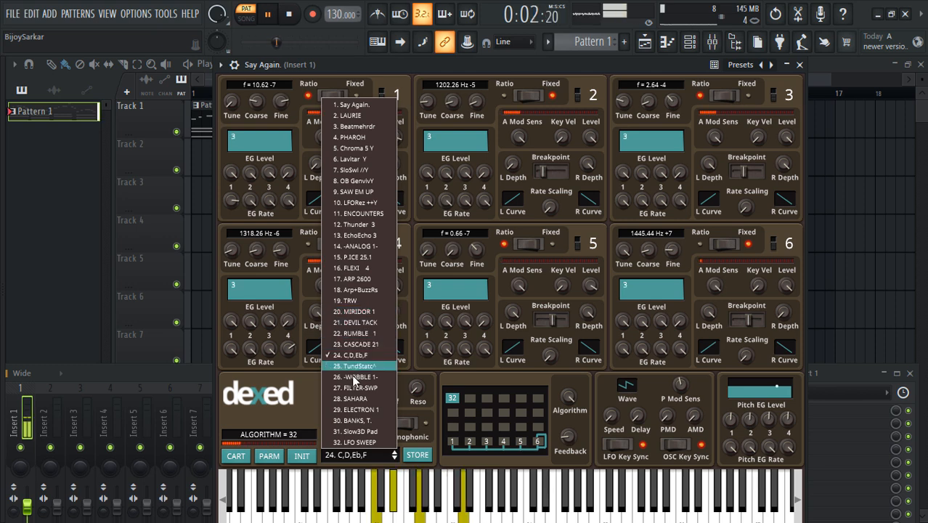
click(358, 322)
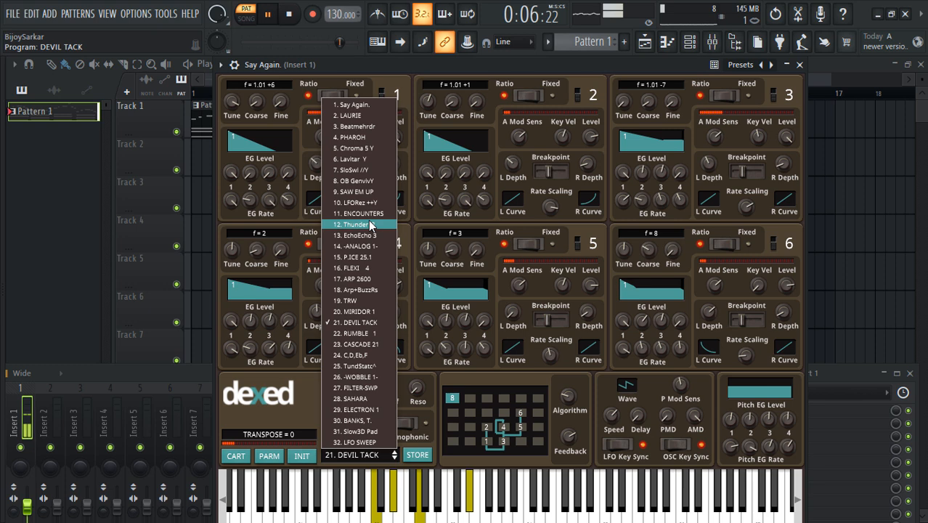
click(357, 214)
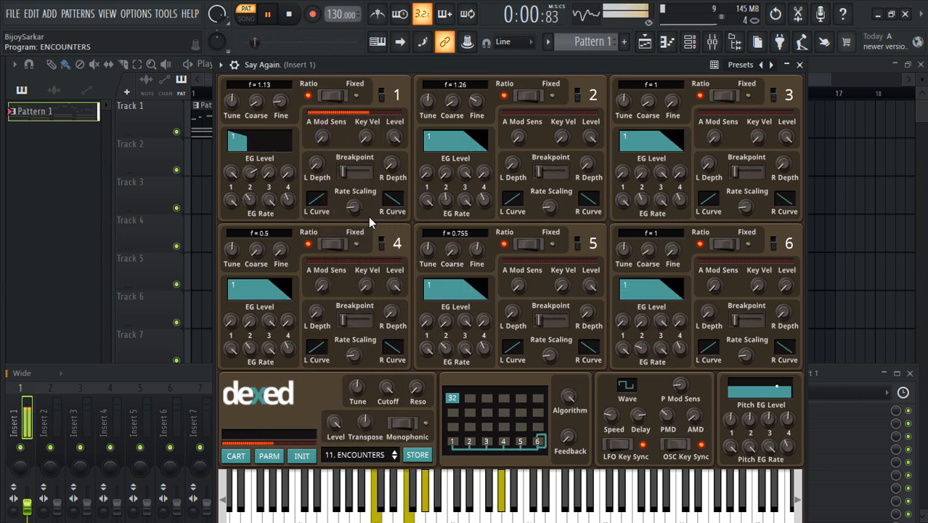
click(355, 455)
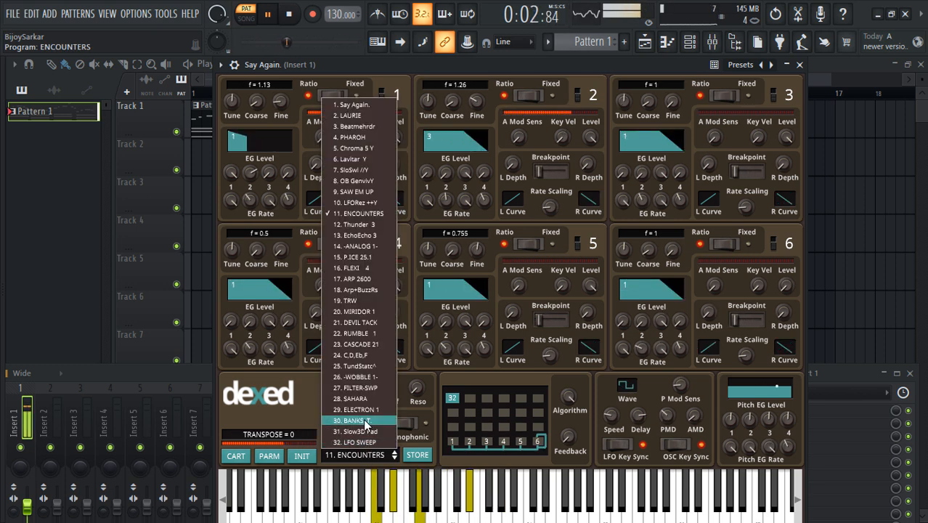
click(357, 409)
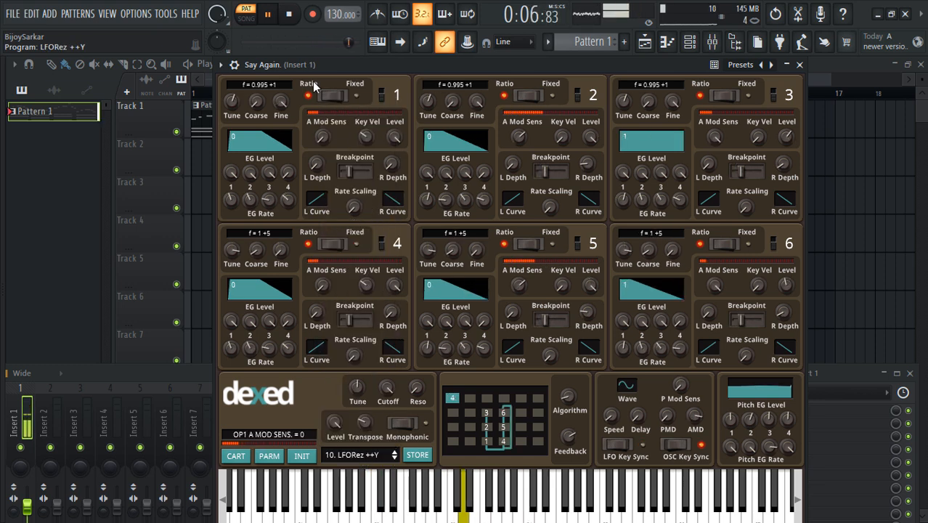
click(291, 15)
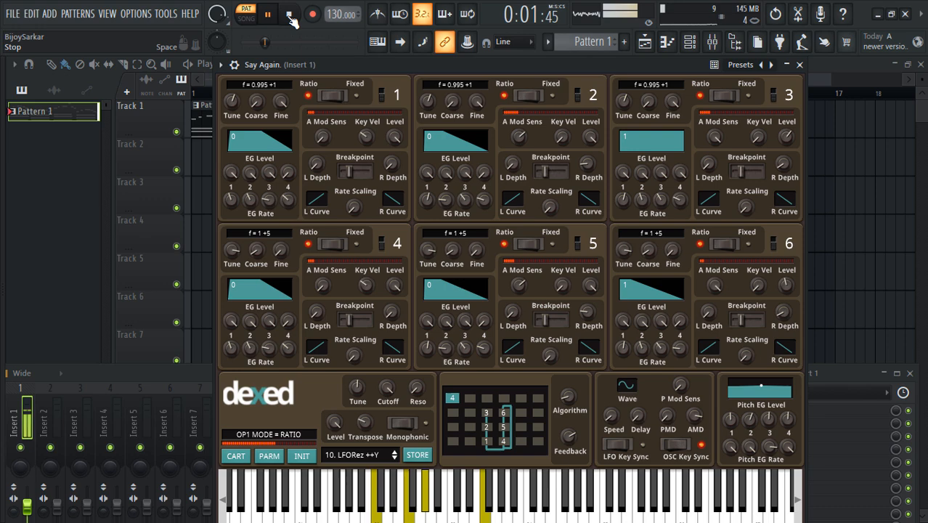
click(288, 14)
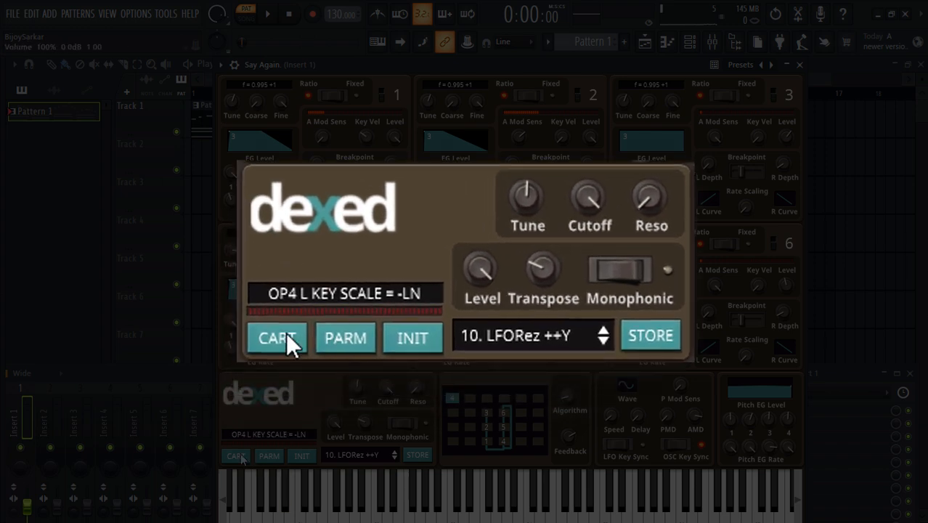
mouse_move(279, 342)
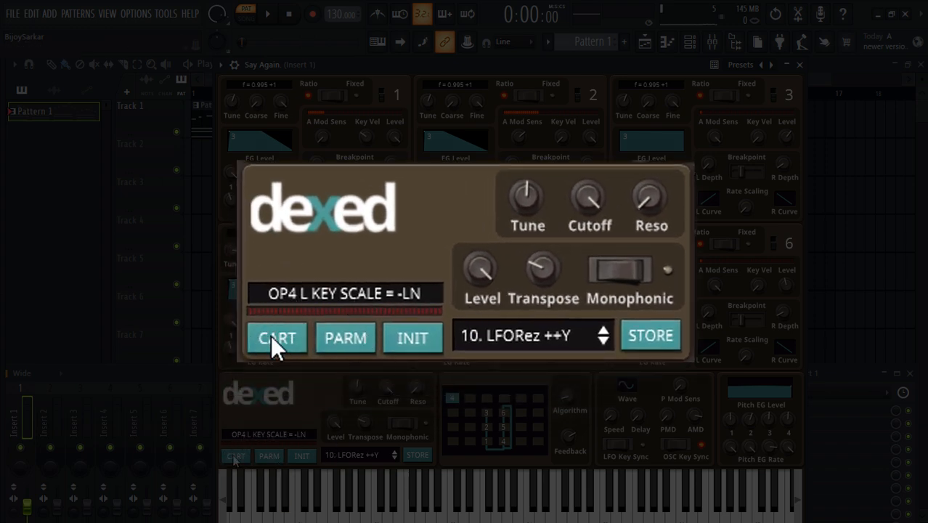
- Show Dexed_01.syx's presets in the CART cartridge browser
click(276, 338)
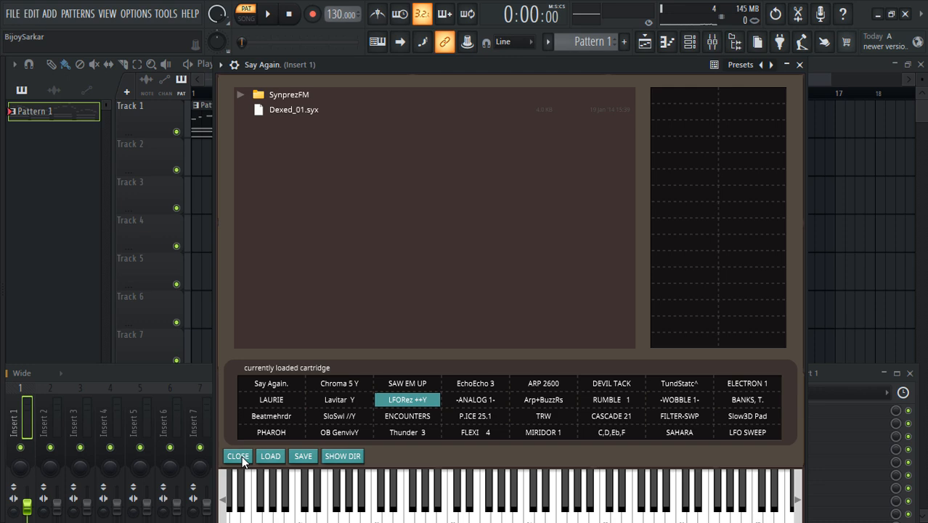
mouse_move(322, 176)
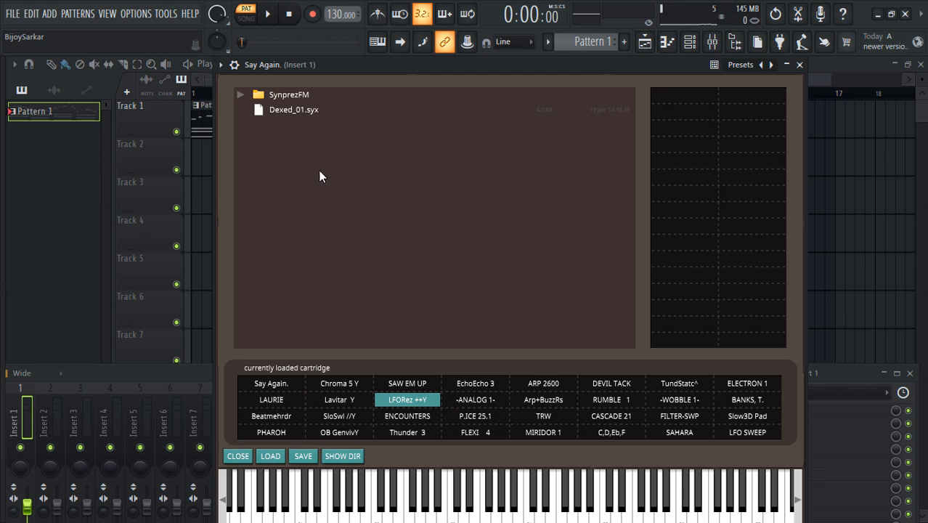
click(293, 109)
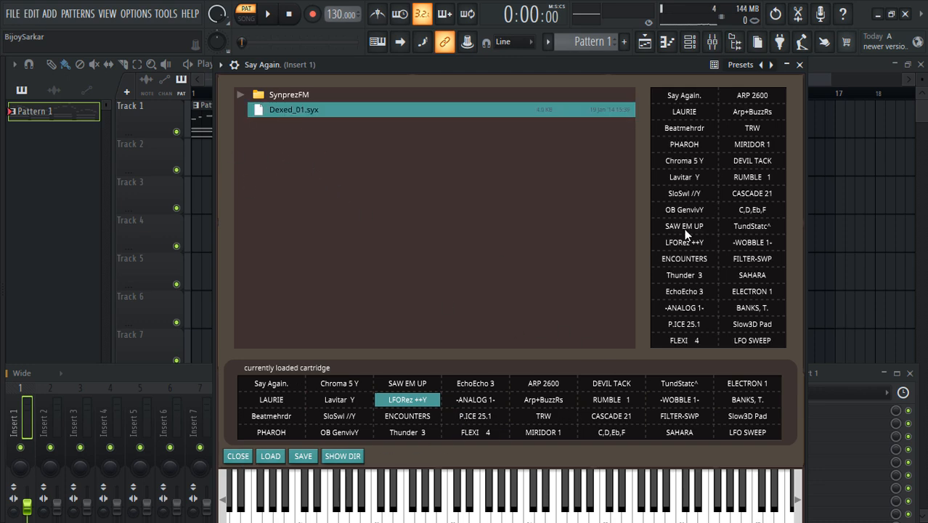
mouse_move(749, 356)
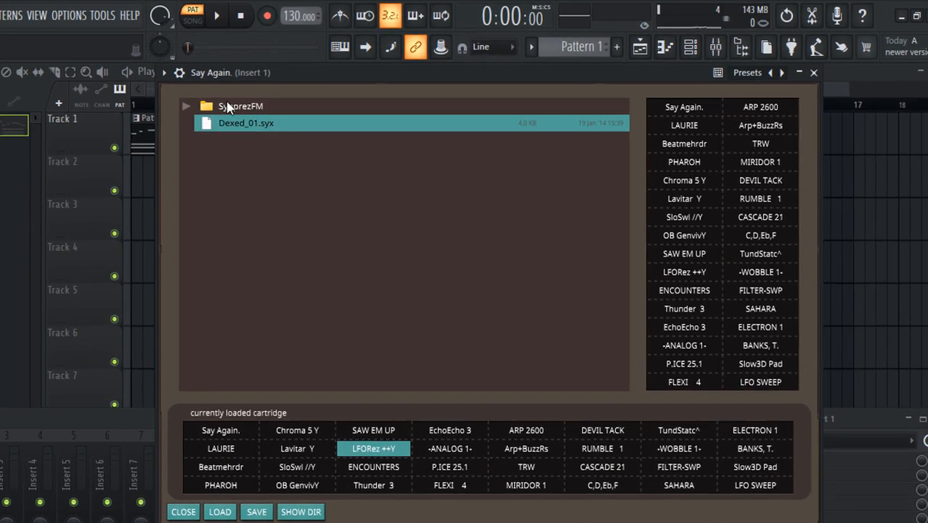
- Expand the SynprezFM folder and list the presets of SynprezFM_01.syx
click(241, 106)
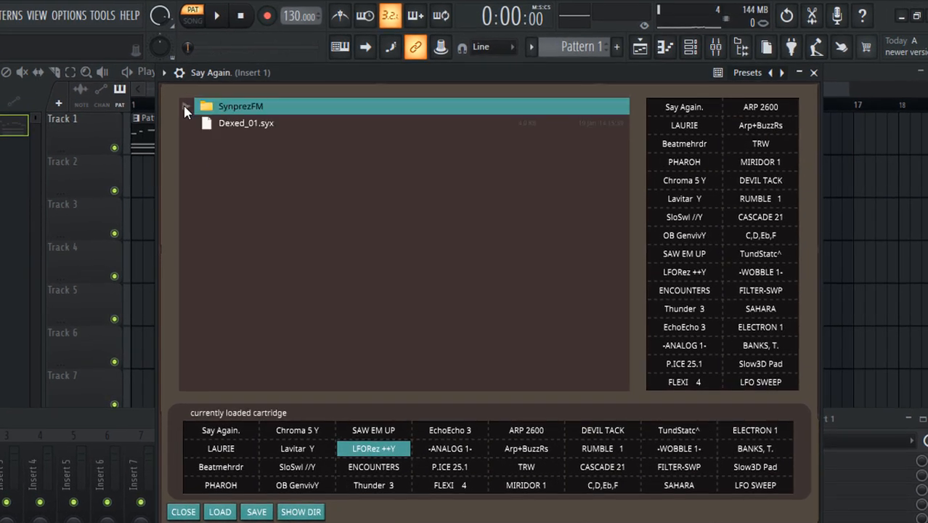
click(186, 106)
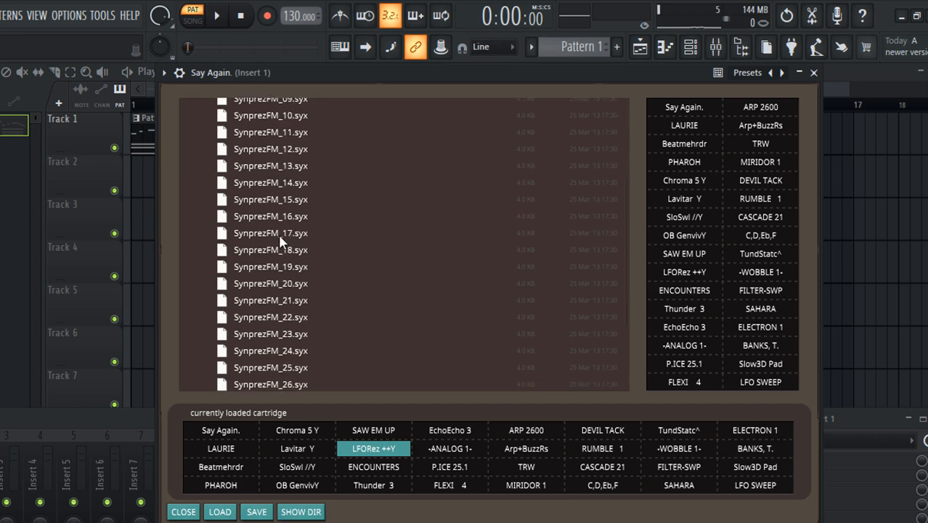
scroll(up, 3)
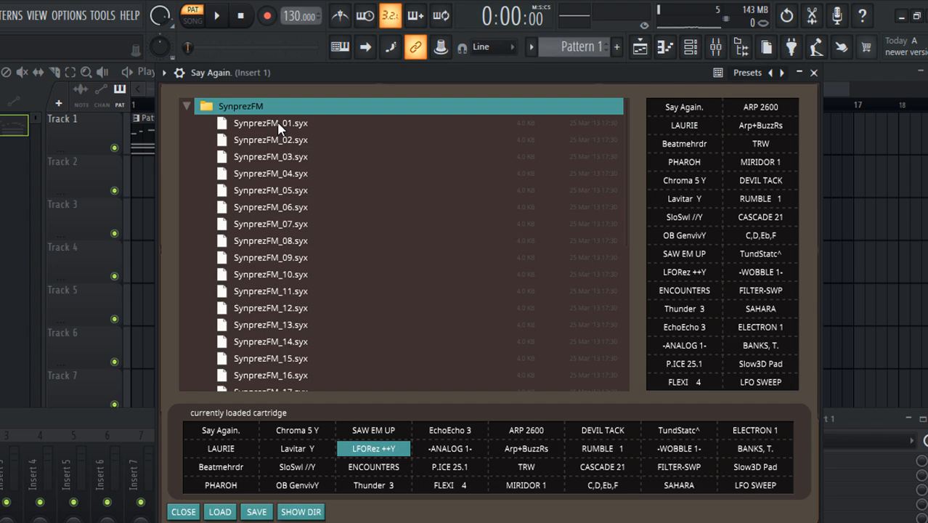
click(270, 122)
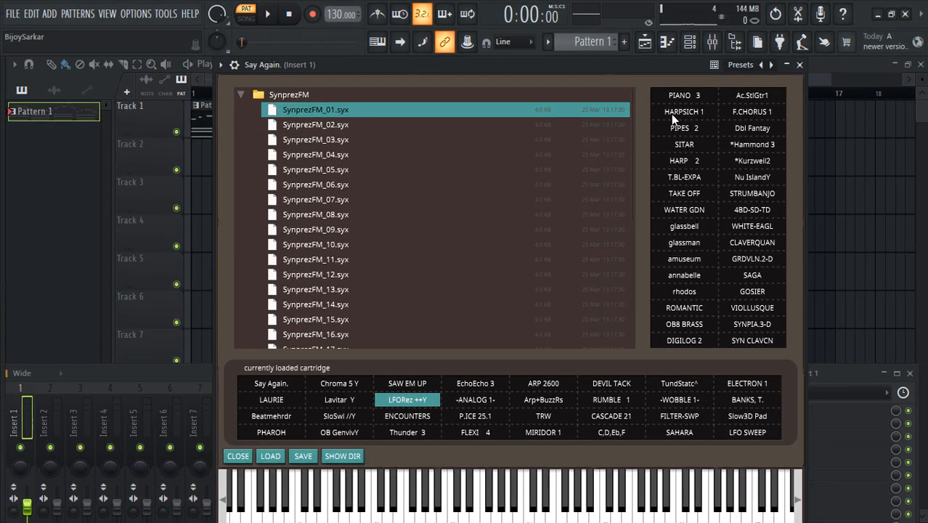
mouse_move(742, 163)
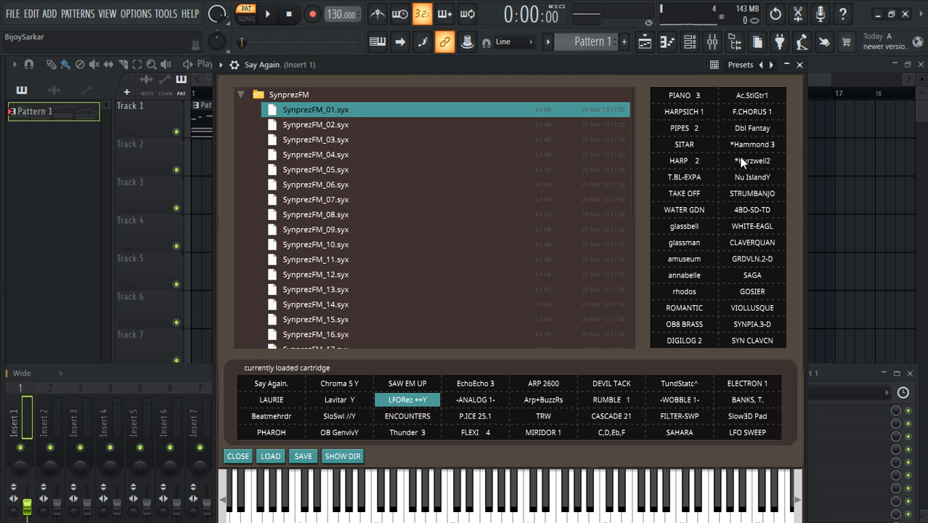
- Audition PIANO 3 and Dbl Fantasy from SynprezFM_01 with playback running
click(267, 14)
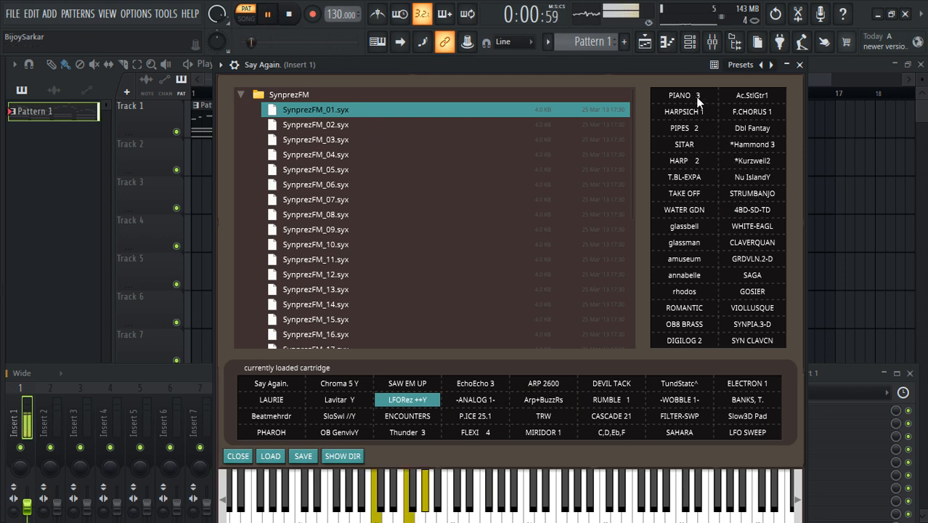
click(683, 96)
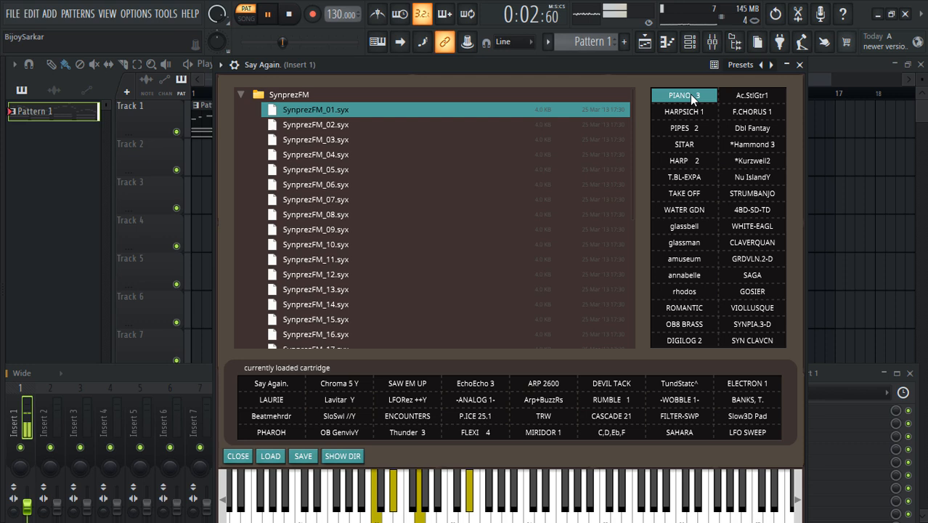
click(752, 128)
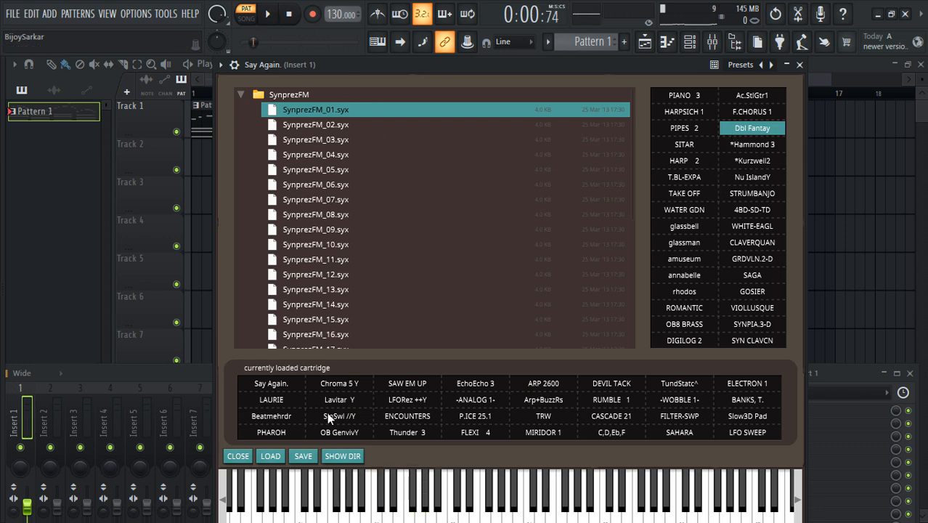
click(267, 13)
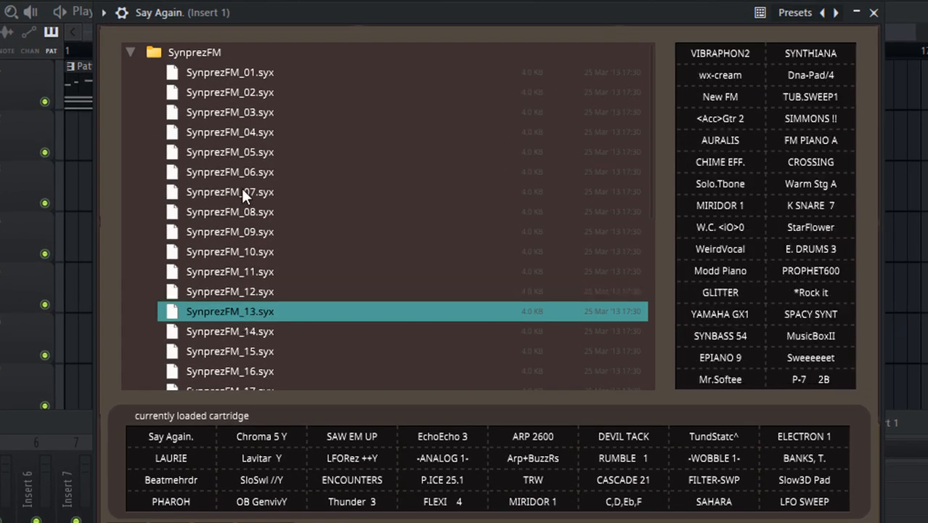
click(229, 112)
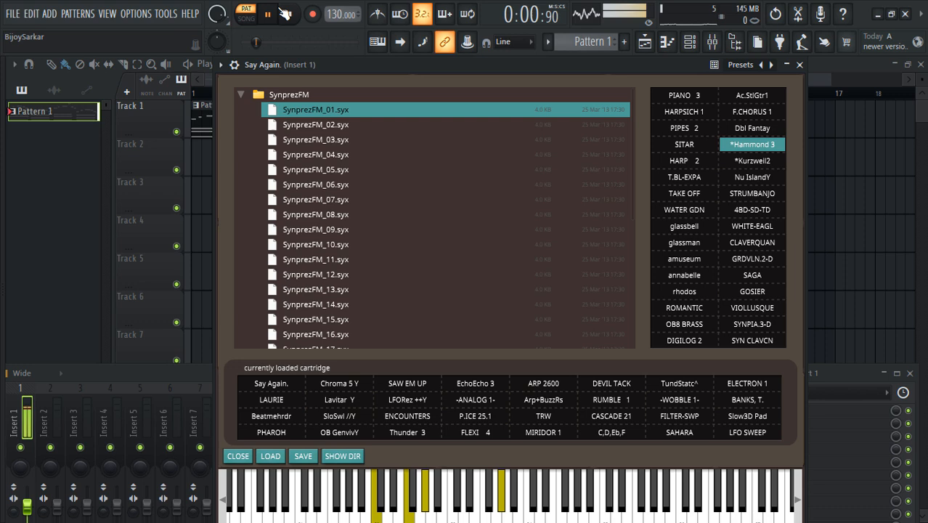
- Audition Nu IslandY, 4BD-SD-TD, amuseum and rhodos, then pick SynprezFM_02.syx
click(752, 177)
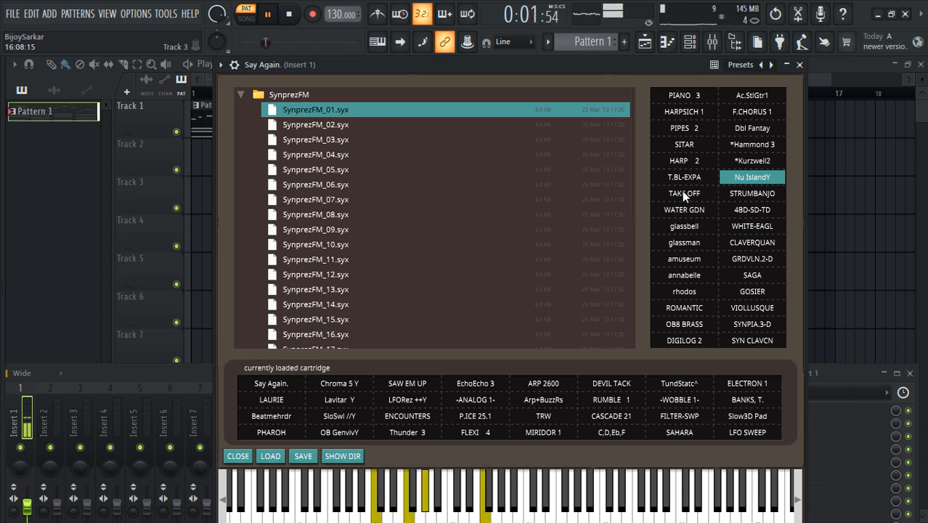
click(752, 209)
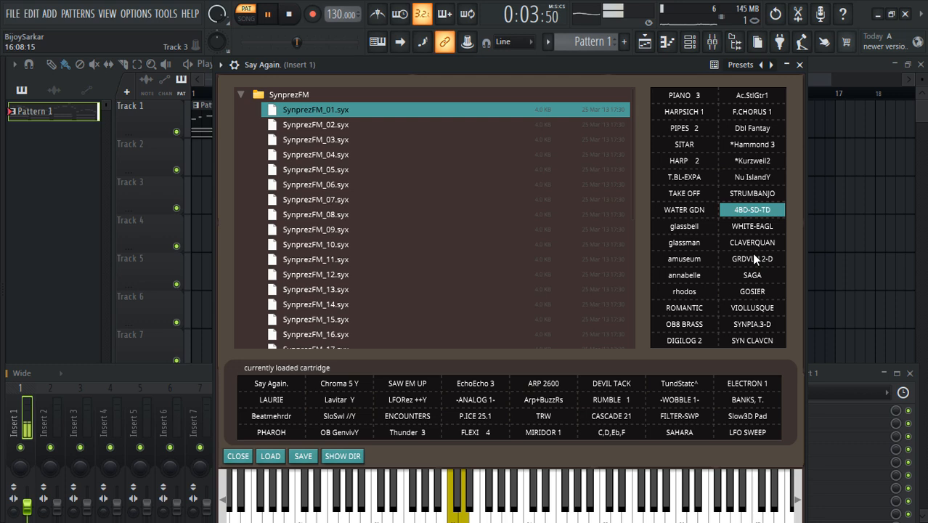
click(682, 258)
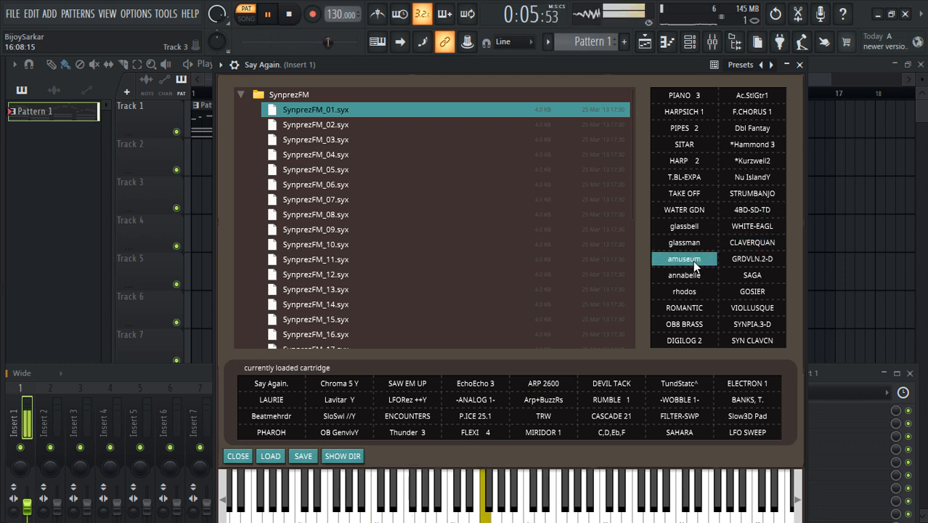
click(683, 291)
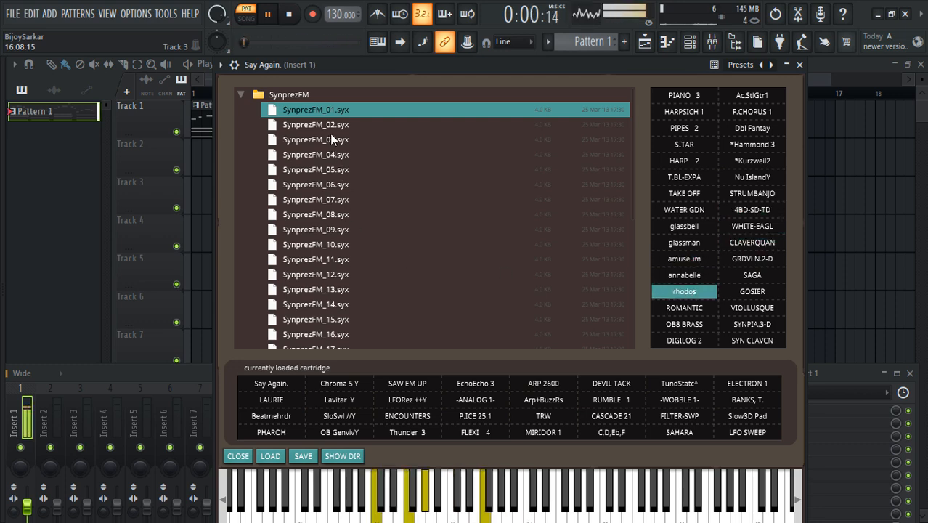
click(315, 125)
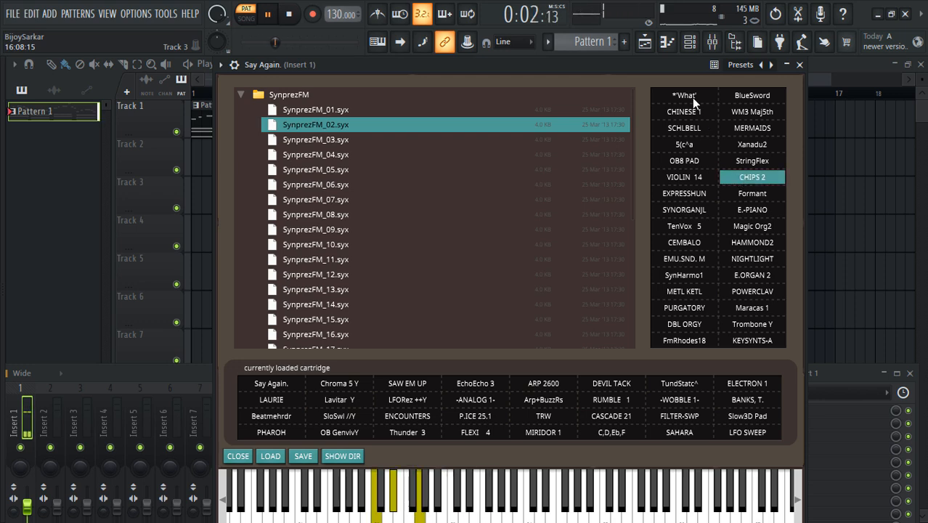
- Audition SCHLBELL, EXPRESSHUN and E.ORGAN 2, then SHIMMER 3 from SynprezFM_03
click(683, 127)
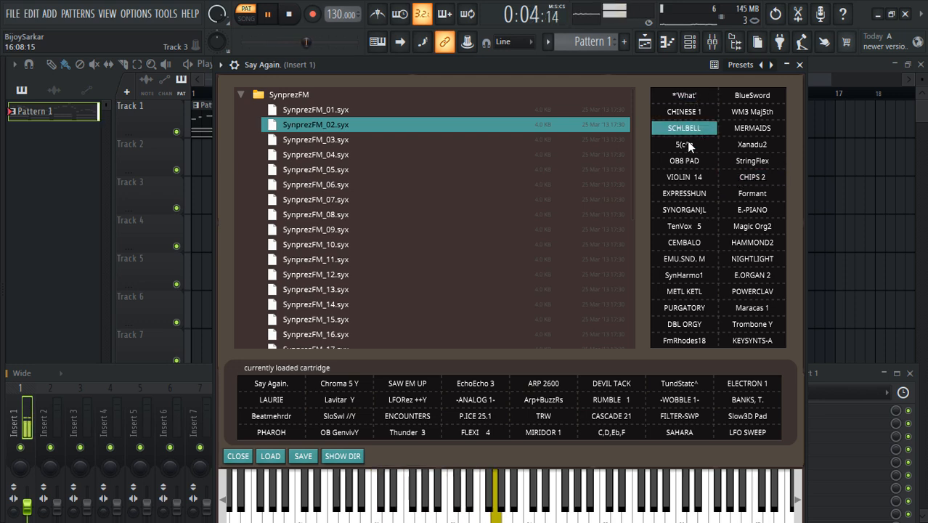
click(682, 193)
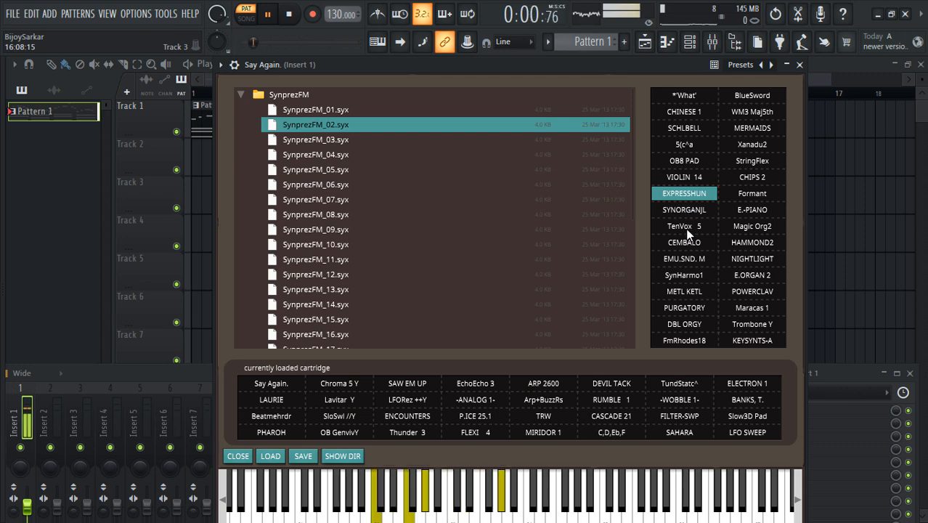
click(753, 275)
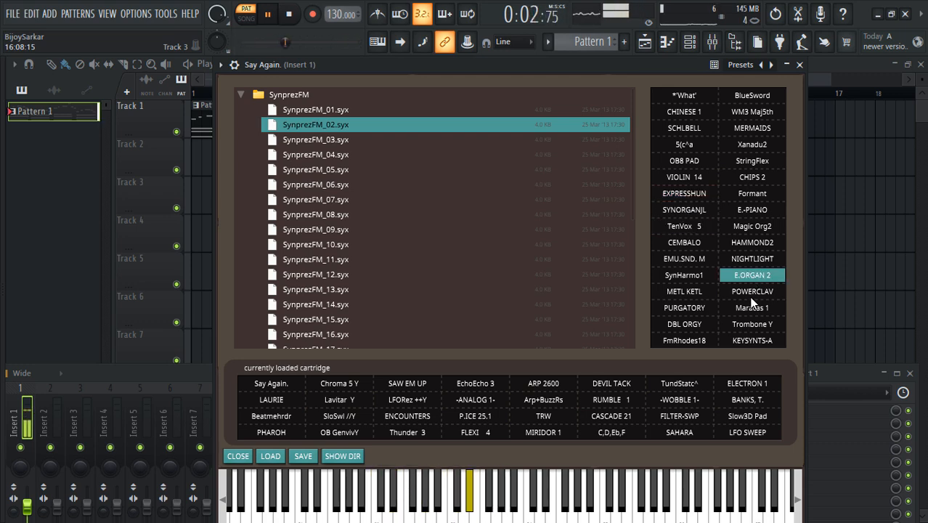
click(317, 140)
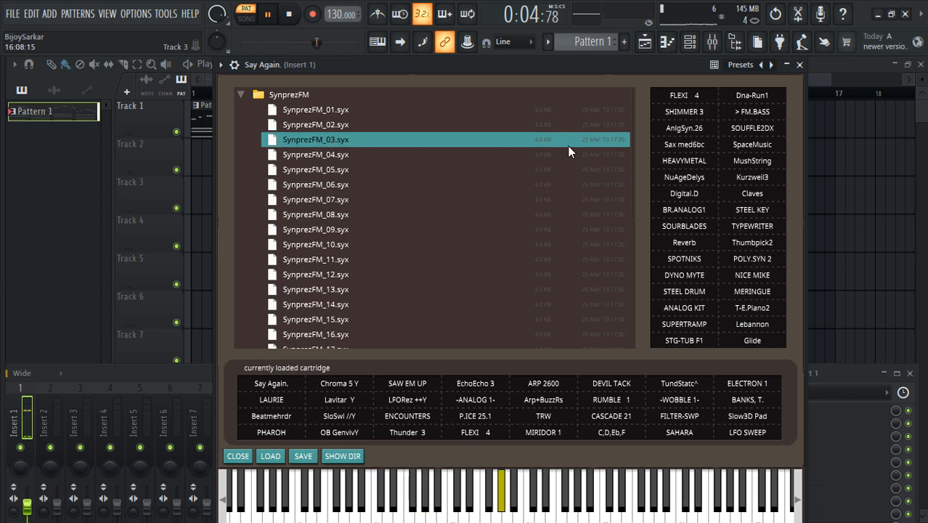
click(683, 111)
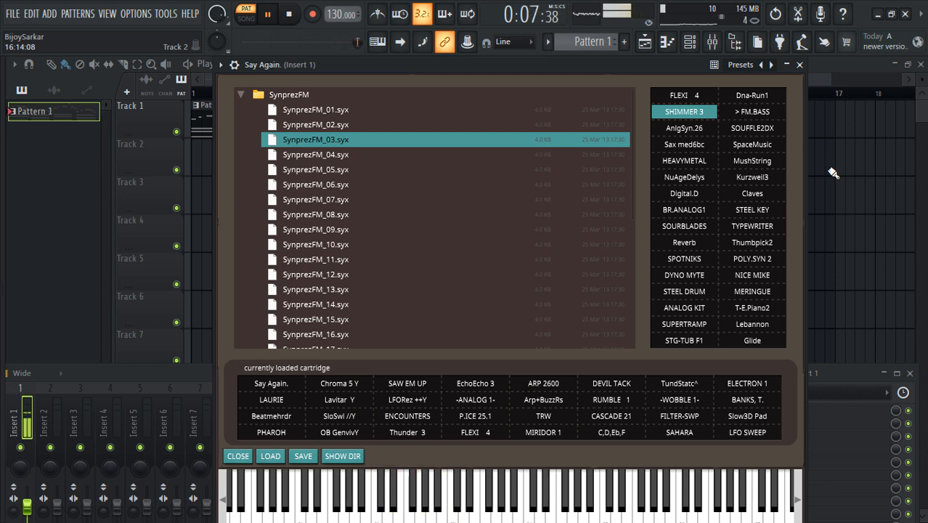
- Restart playback and audition MushString, STEEL KEY and Thumbpick2
click(267, 15)
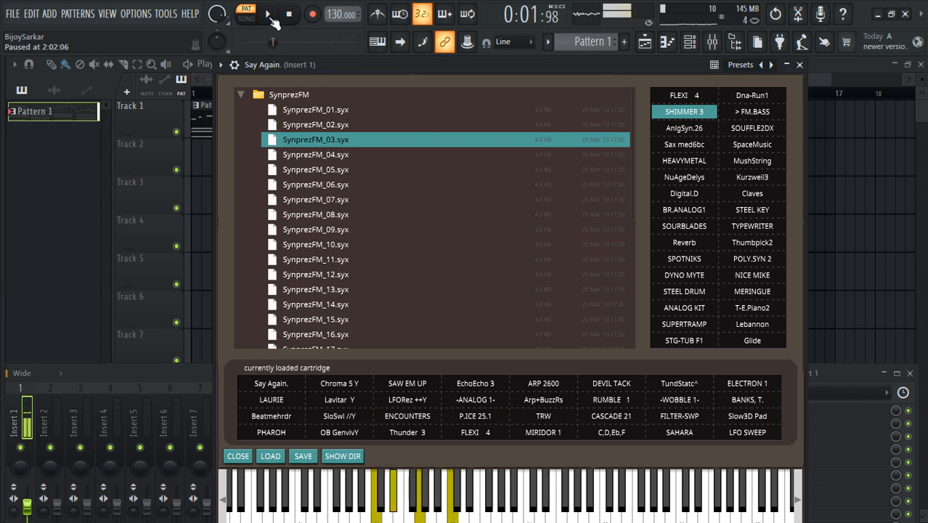
click(268, 15)
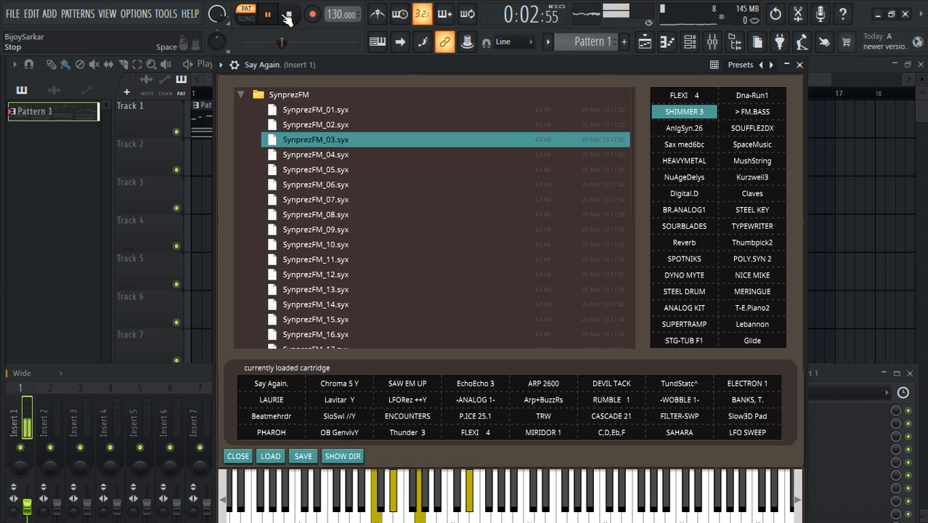
click(289, 15)
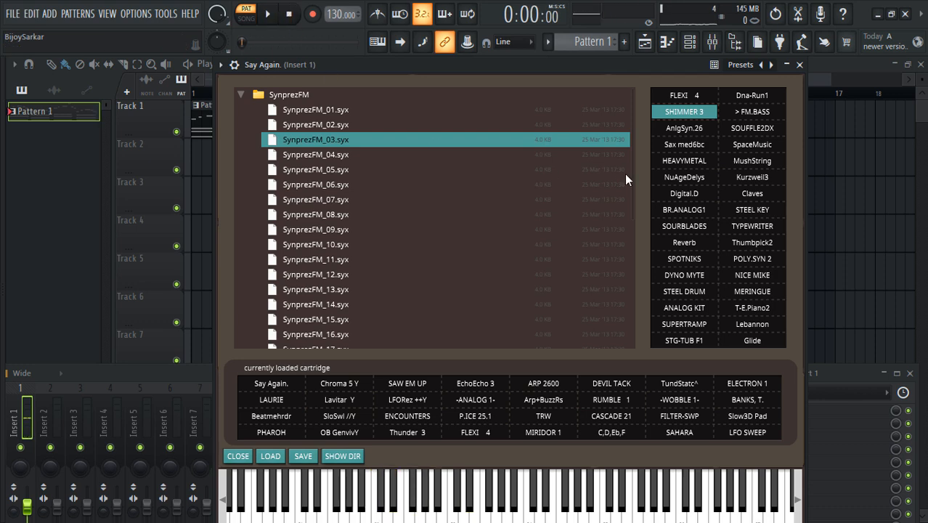
mouse_move(647, 157)
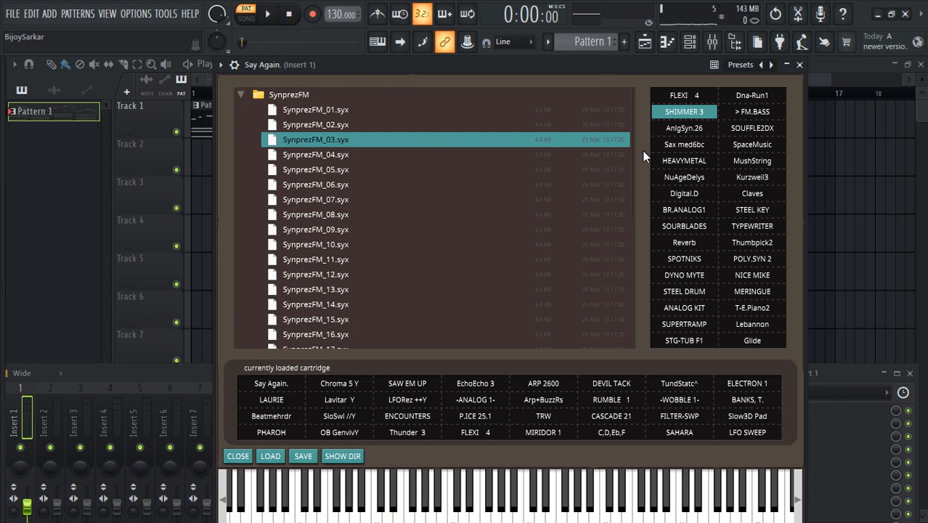
click(752, 160)
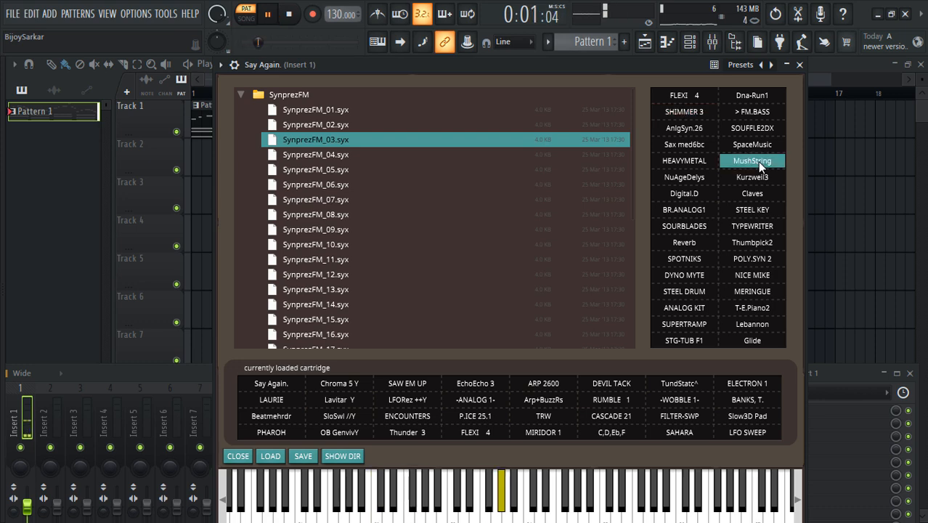
click(752, 209)
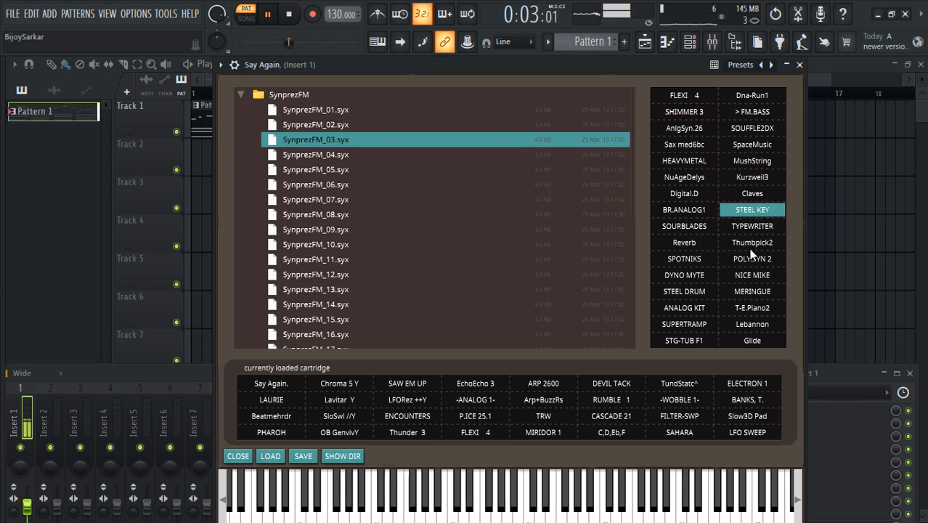
click(752, 241)
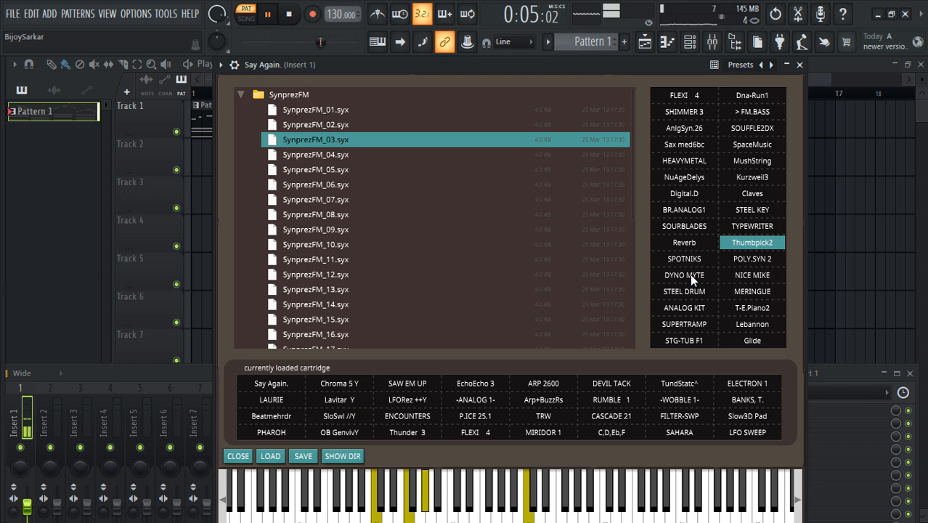
- Load SynprezFM_05 and audition GLEE CLUB, BassAirMan, ELODIE 2 and PERC-CLAV2
click(315, 168)
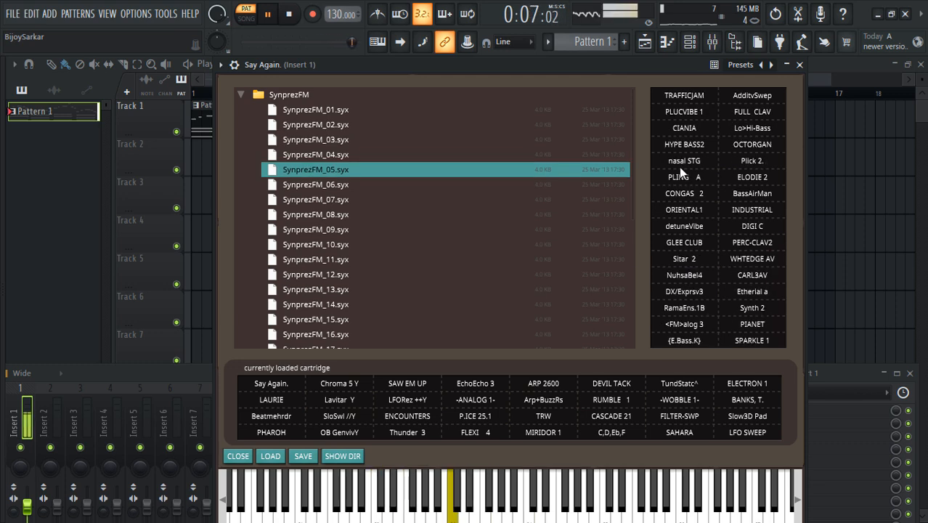
click(683, 241)
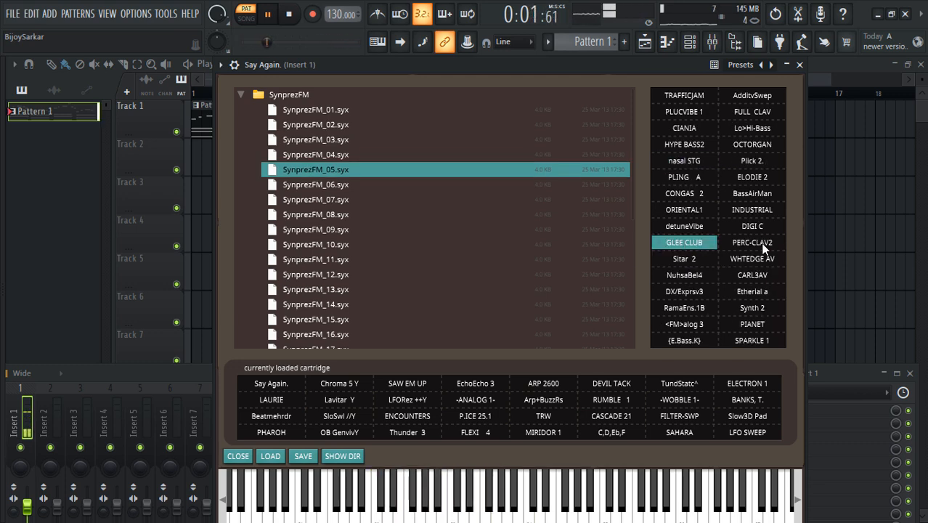
click(752, 194)
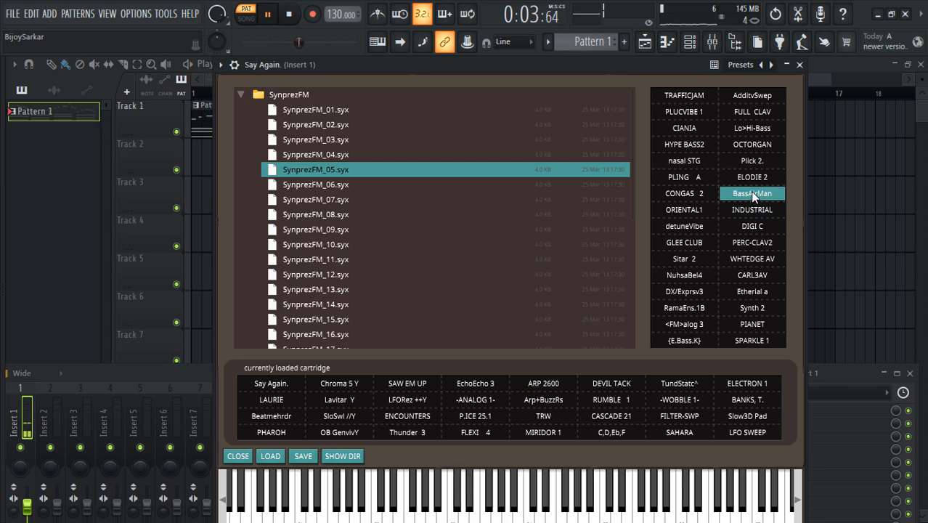
click(752, 177)
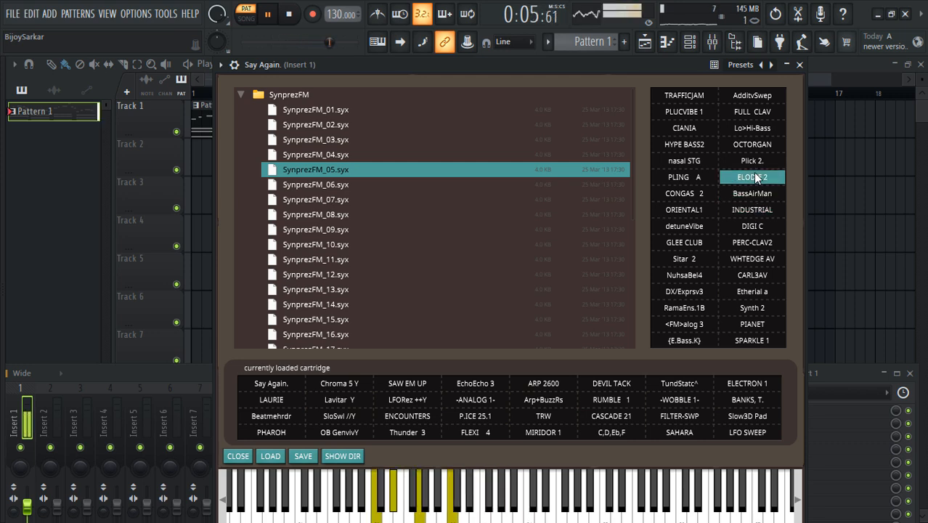
click(752, 241)
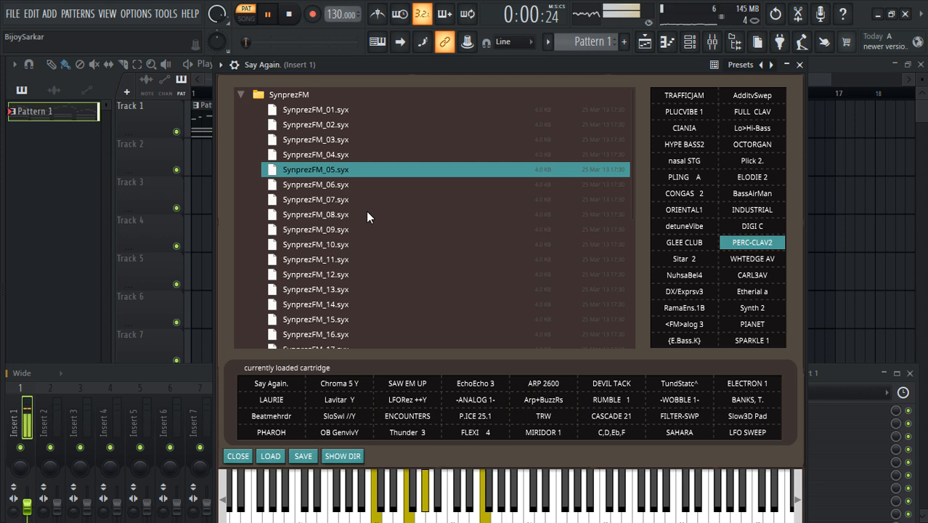
- Load SynprezFM_10, audition Orgion and AdiviBel 7, then pick SynprezFM_13.syx
click(315, 244)
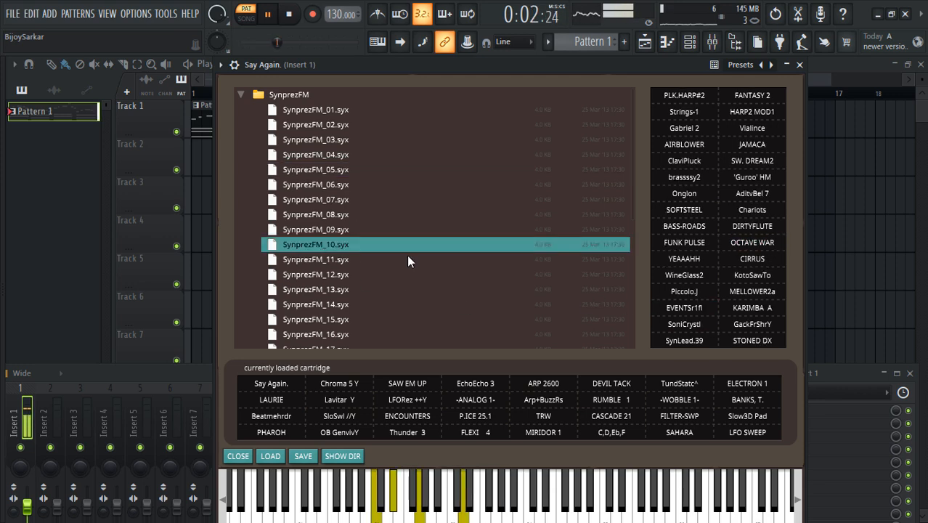
click(682, 193)
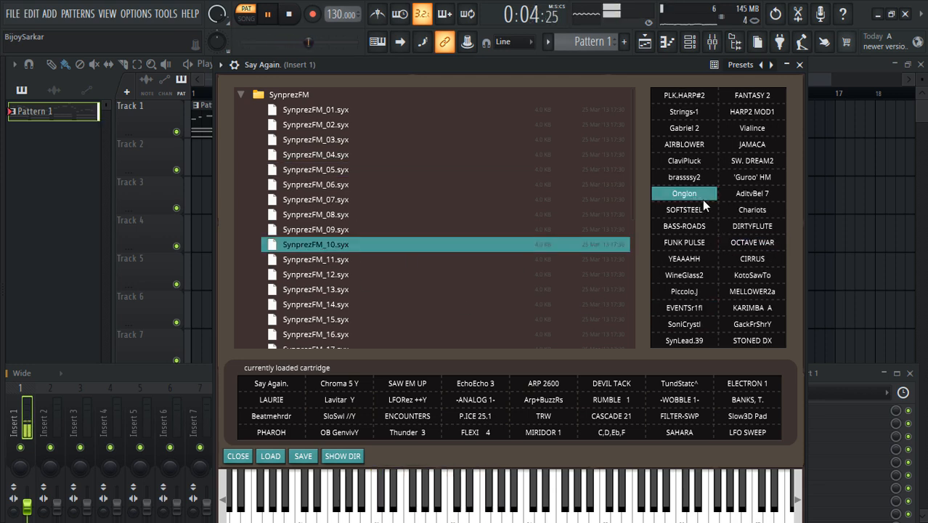
click(752, 193)
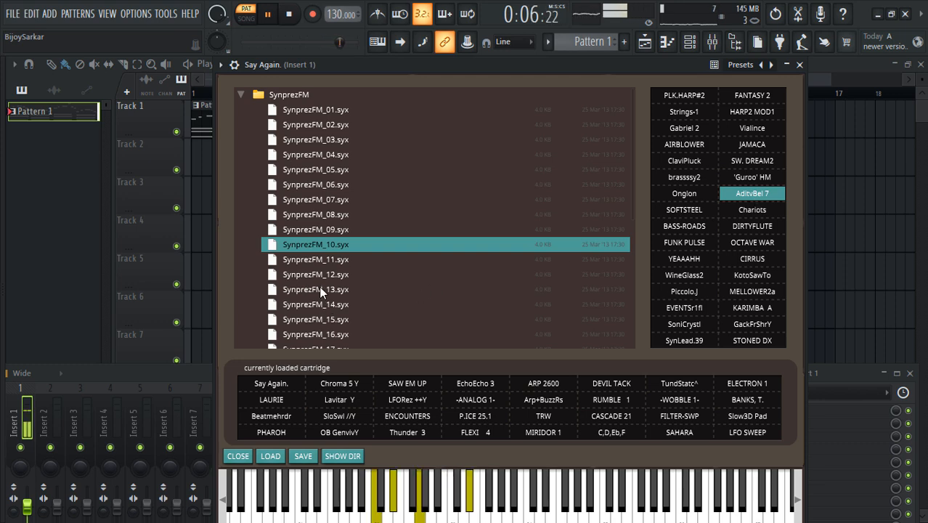
click(315, 288)
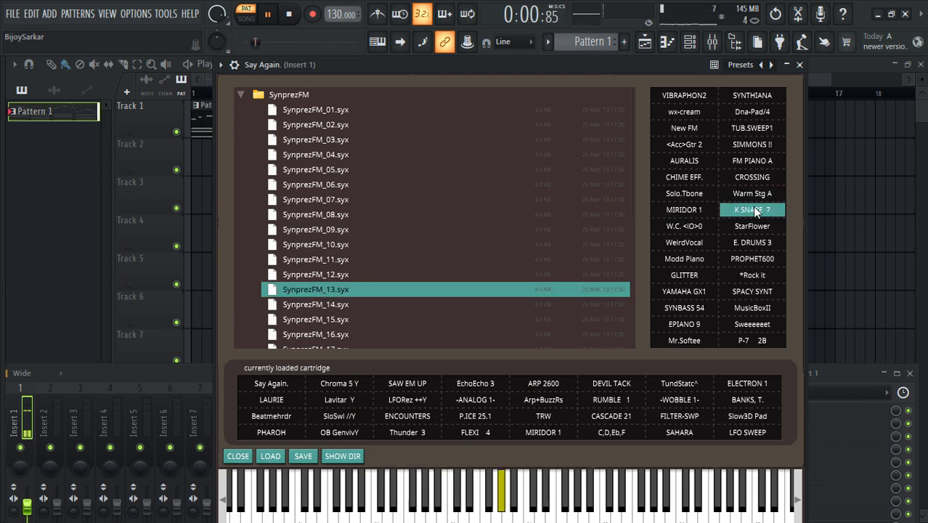
- Load SynprezFM_14 and _16, auditioning presets including ONE FOUR2 and REPUTATION
click(752, 160)
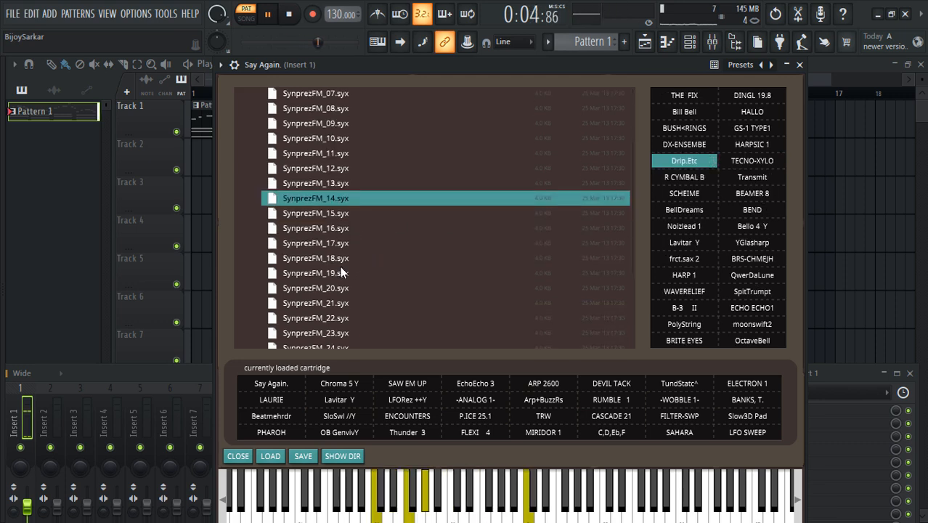
click(315, 227)
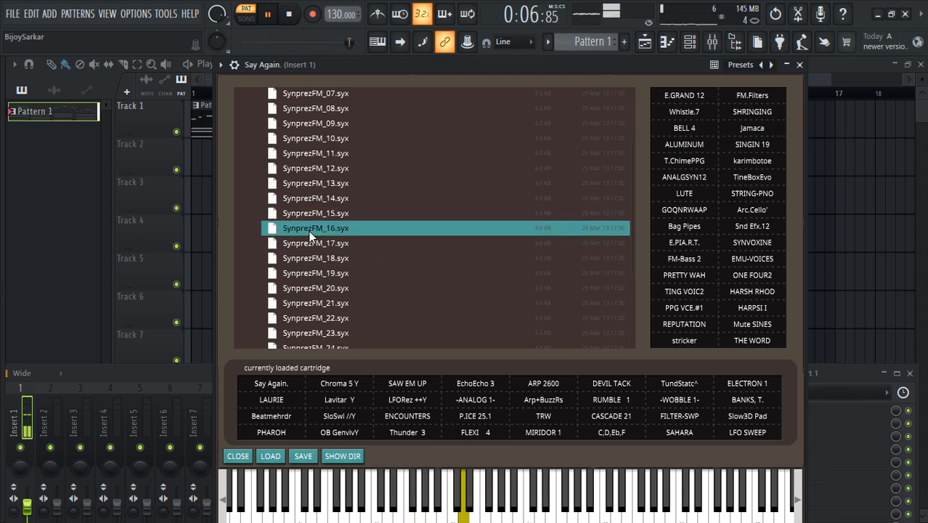
click(752, 177)
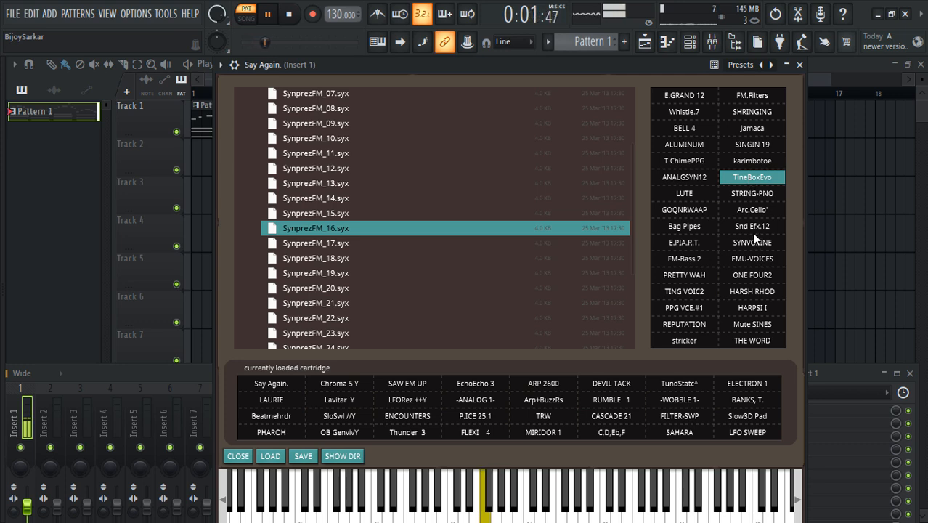
click(752, 274)
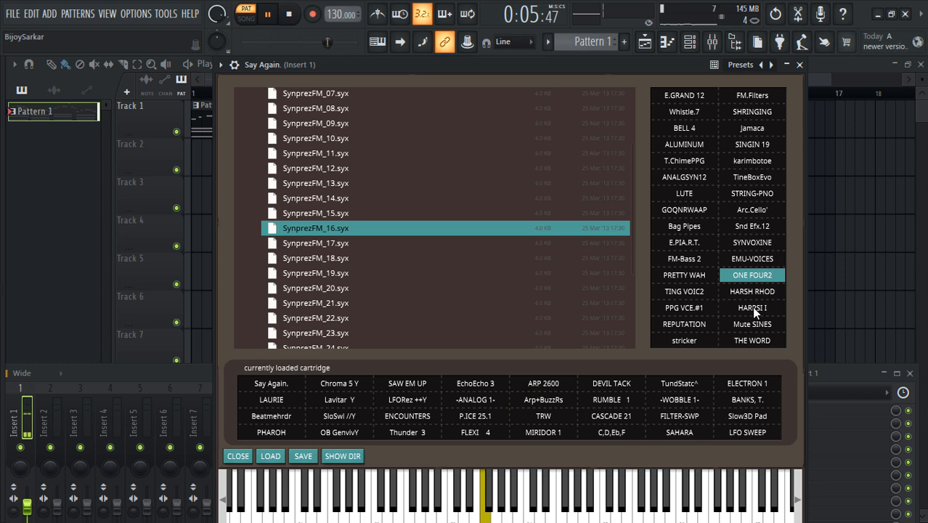
click(683, 290)
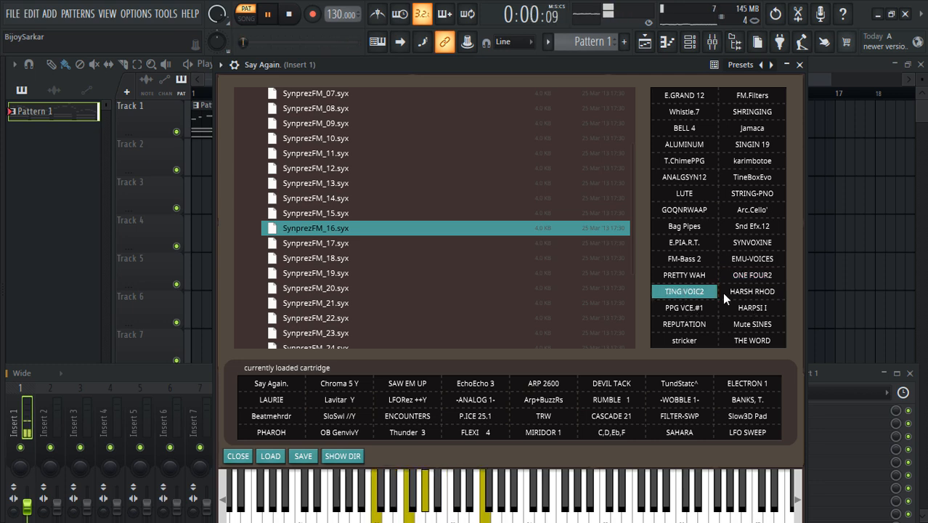
click(683, 323)
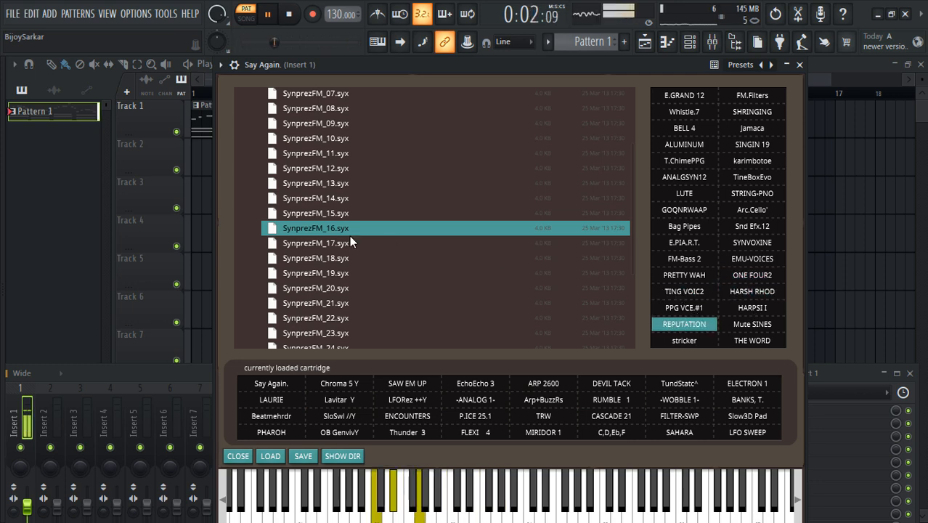
- Cycle through SynprezFM_17, _22 (DEREGLE), _23 and _27, ending on SynprezFM_31's presets
click(315, 243)
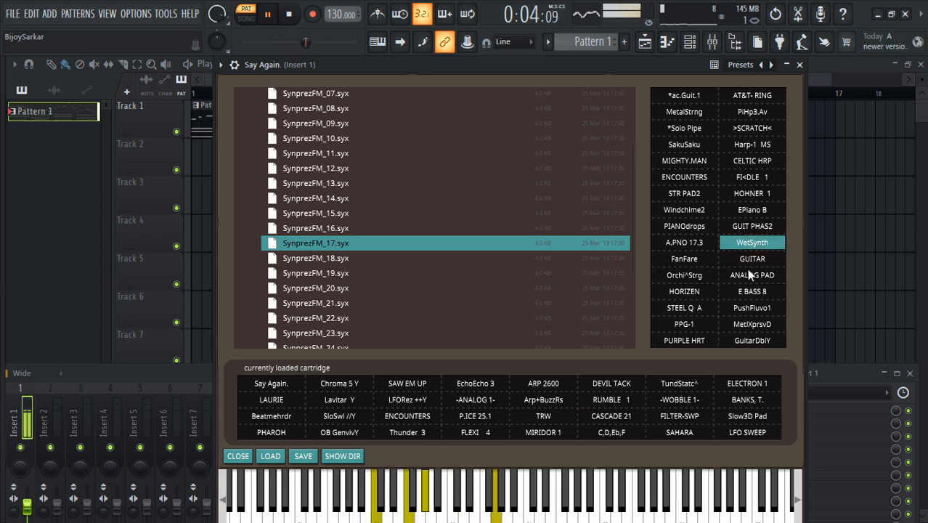
click(316, 316)
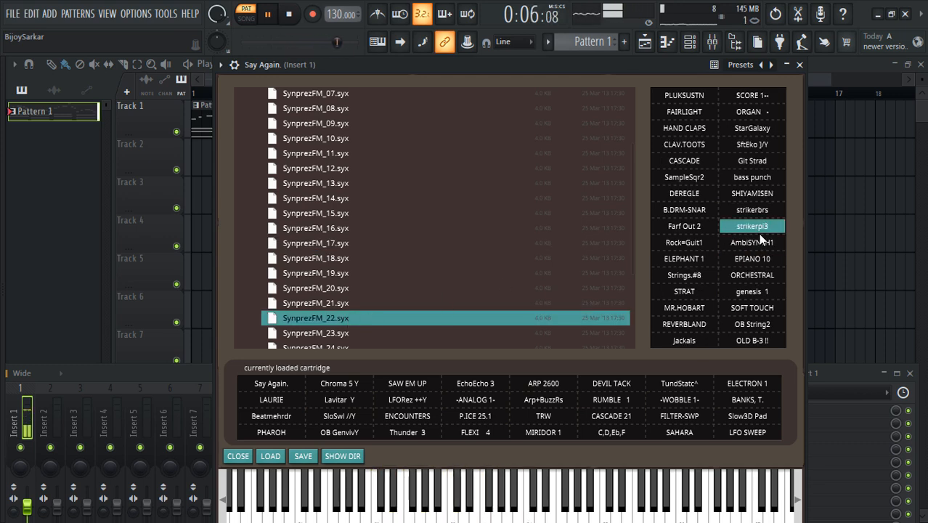
click(683, 193)
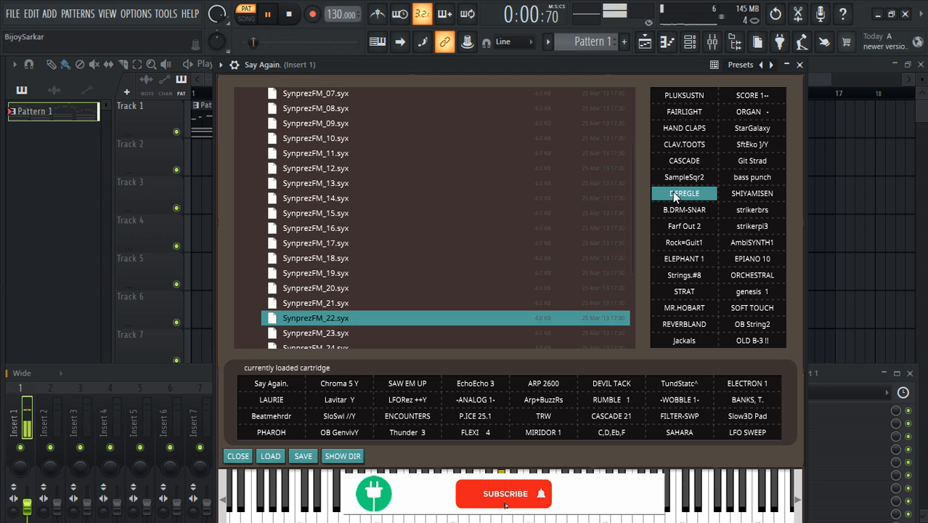
click(682, 144)
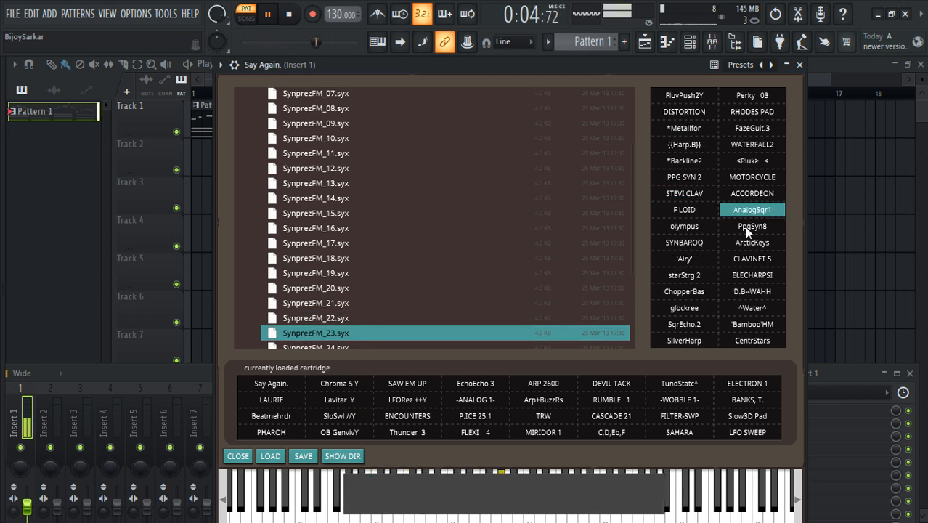
click(752, 308)
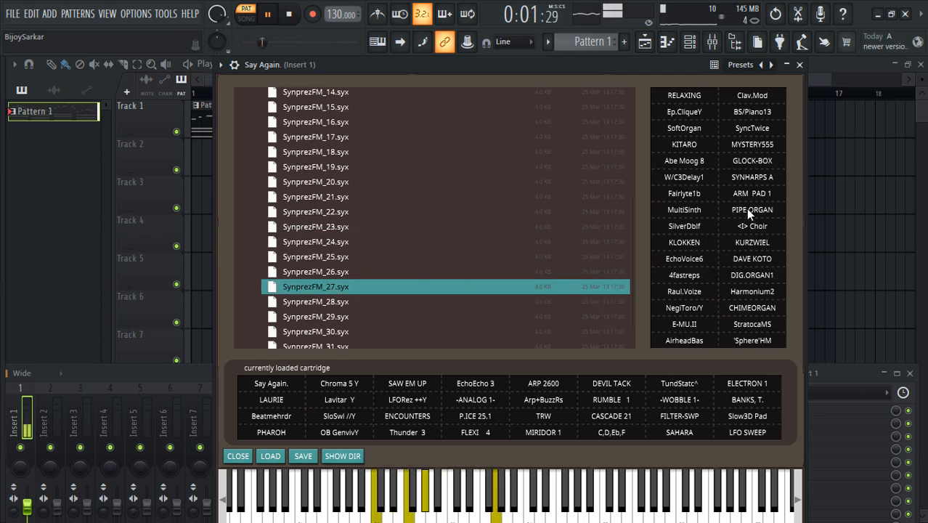
click(682, 275)
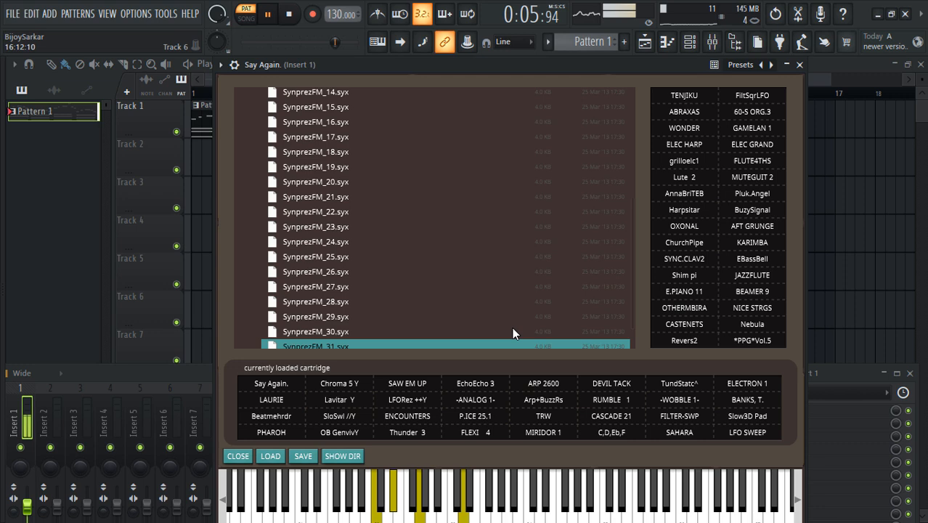
- Load the JAZZFLUTE preset from SynprezFM_31 and stop song playback
click(752, 274)
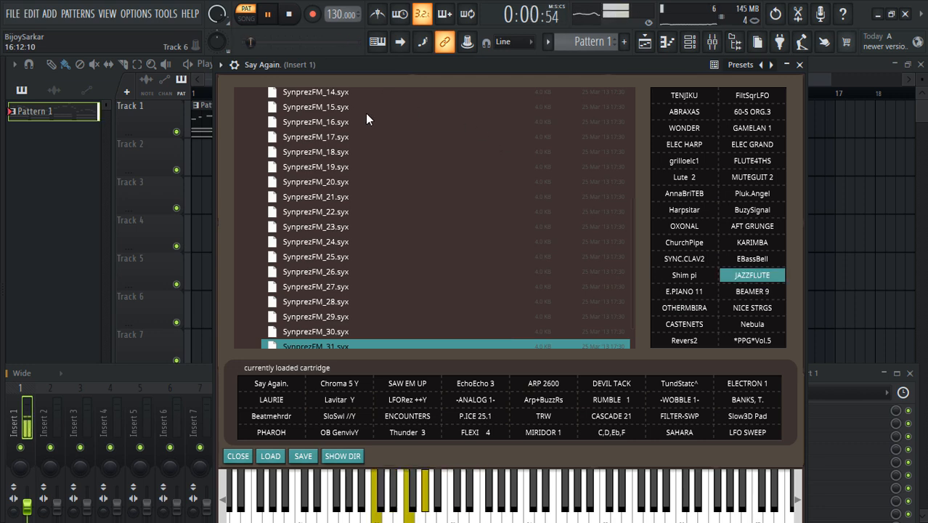
click(267, 14)
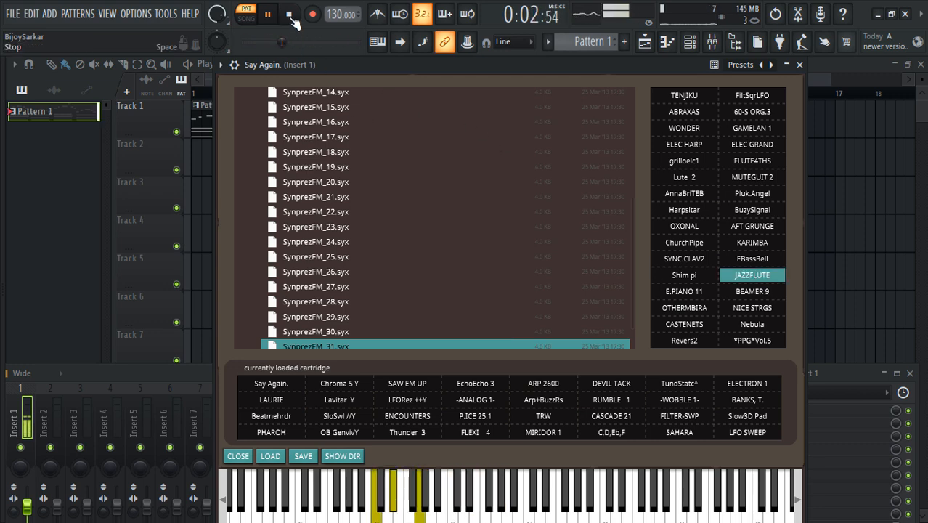
click(289, 14)
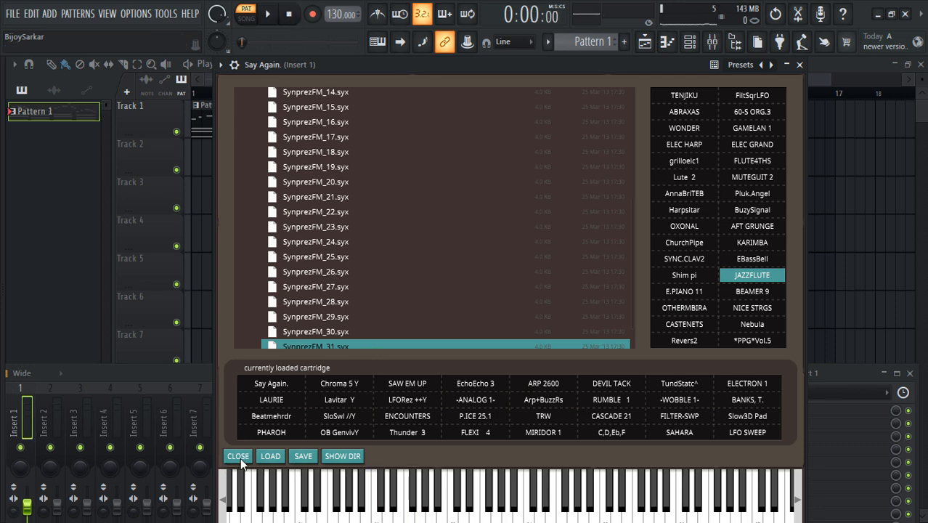
- Close the cartridge browser, returning to the Dexed editor with JAZZFLUTE loaded
click(238, 456)
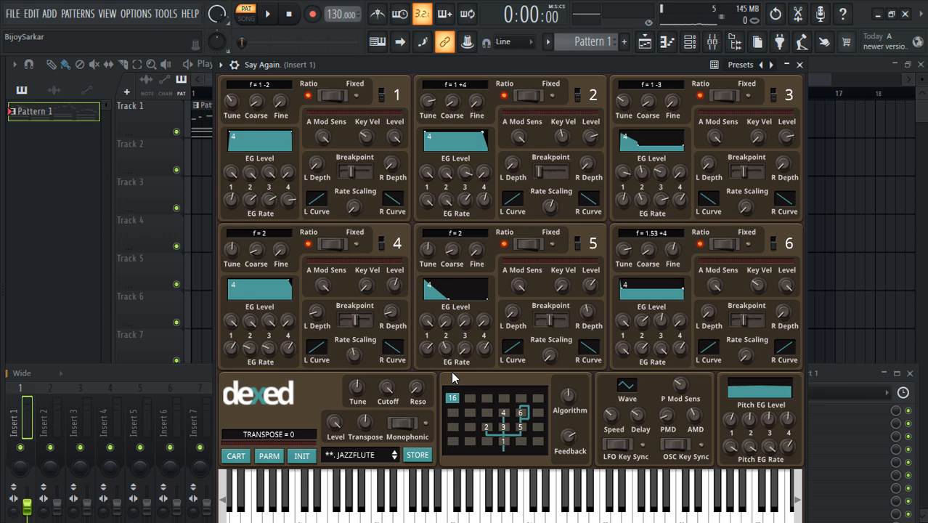
mouse_move(363, 401)
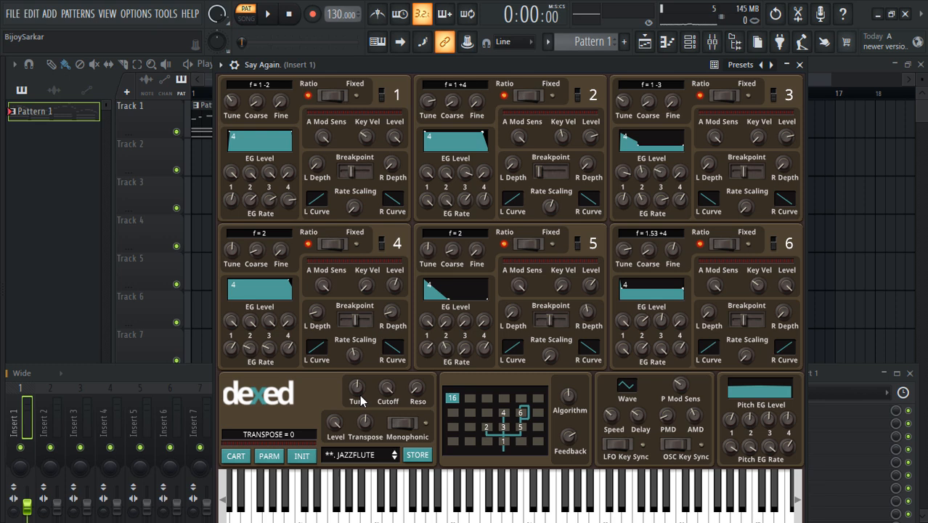